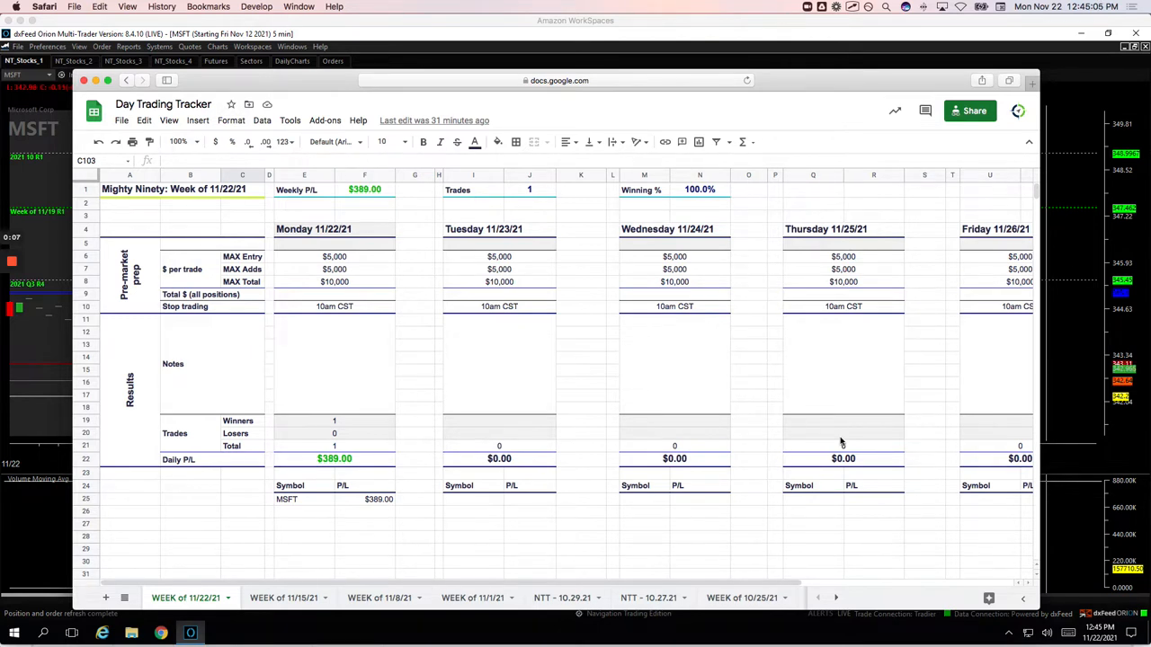
mouse_move(457, 388)
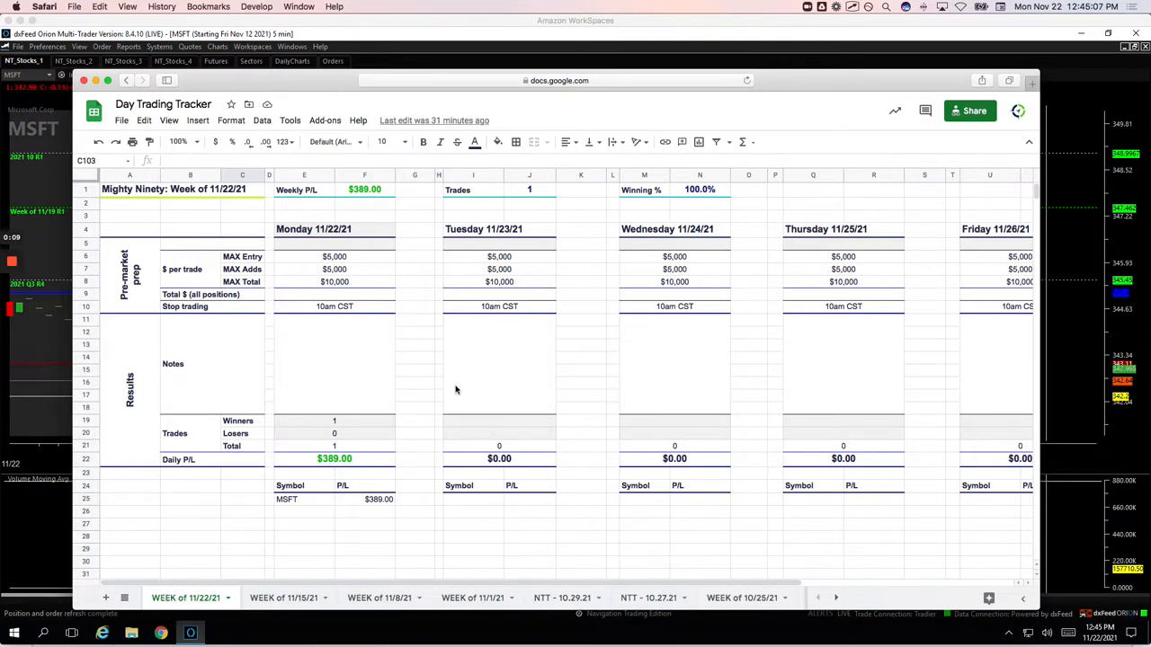
mouse_move(446, 395)
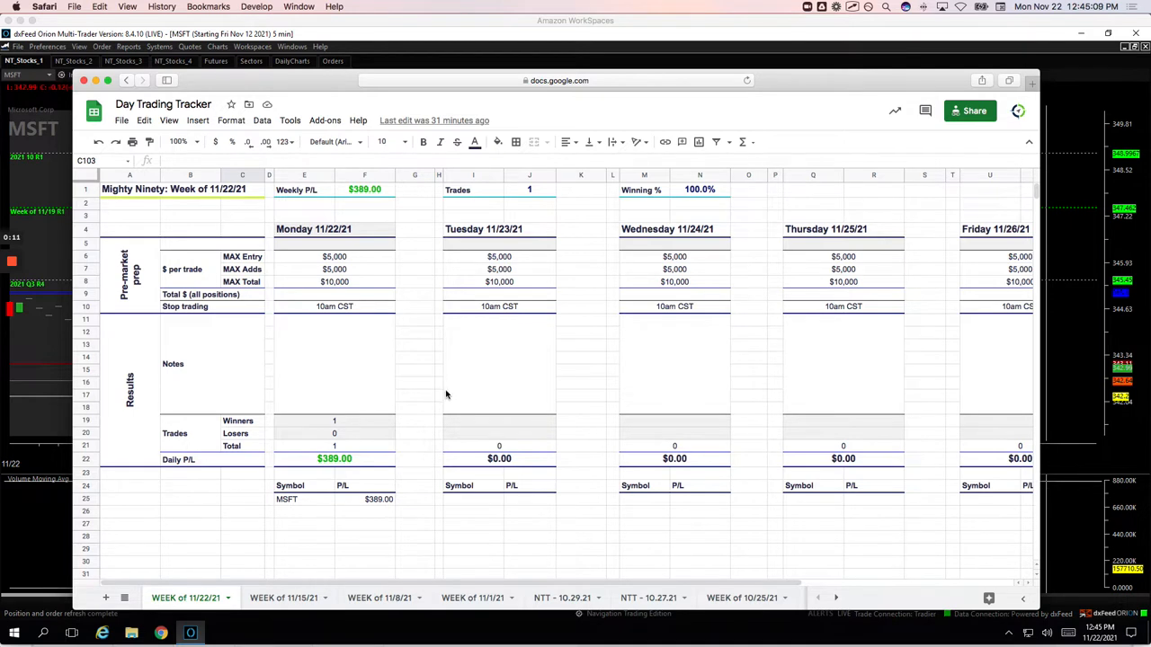
mouse_move(441, 437)
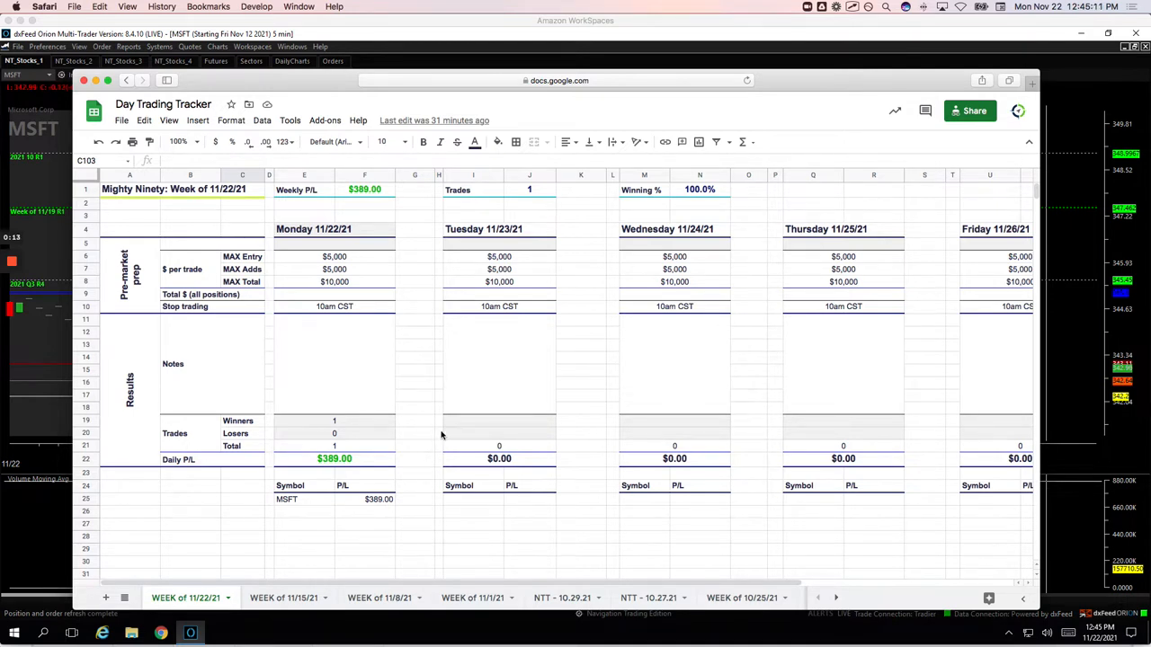
mouse_move(410, 500)
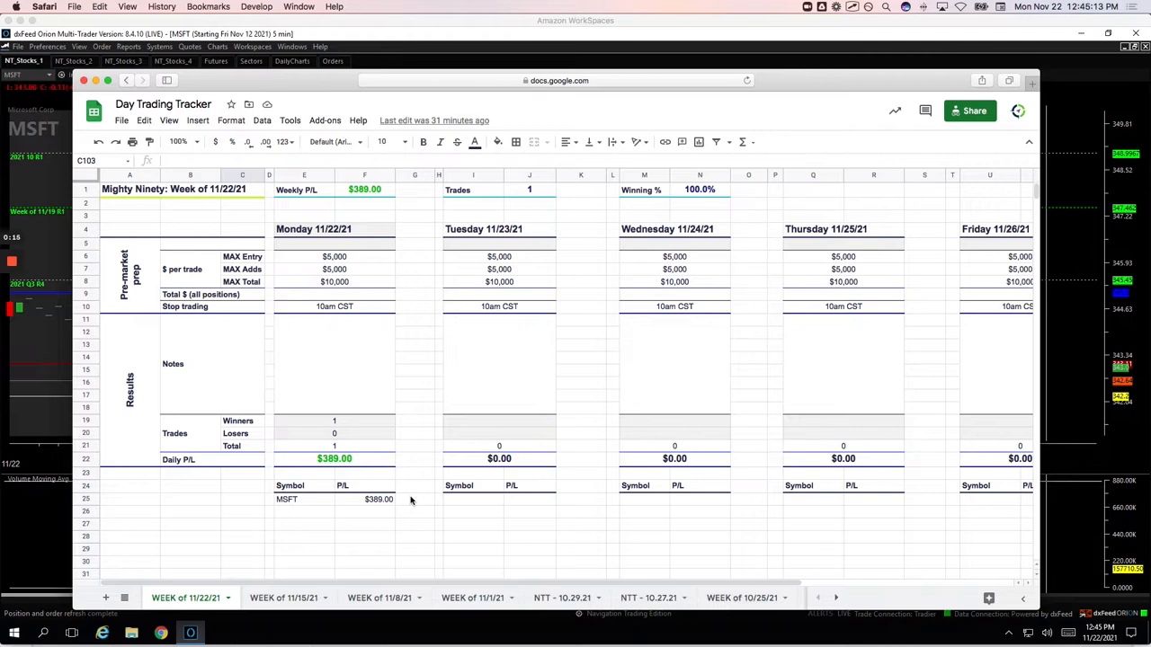
Step: Bring up the MSFT five-minute chart on the NT_Stocks_1 tab for review
scroll("down", 3)
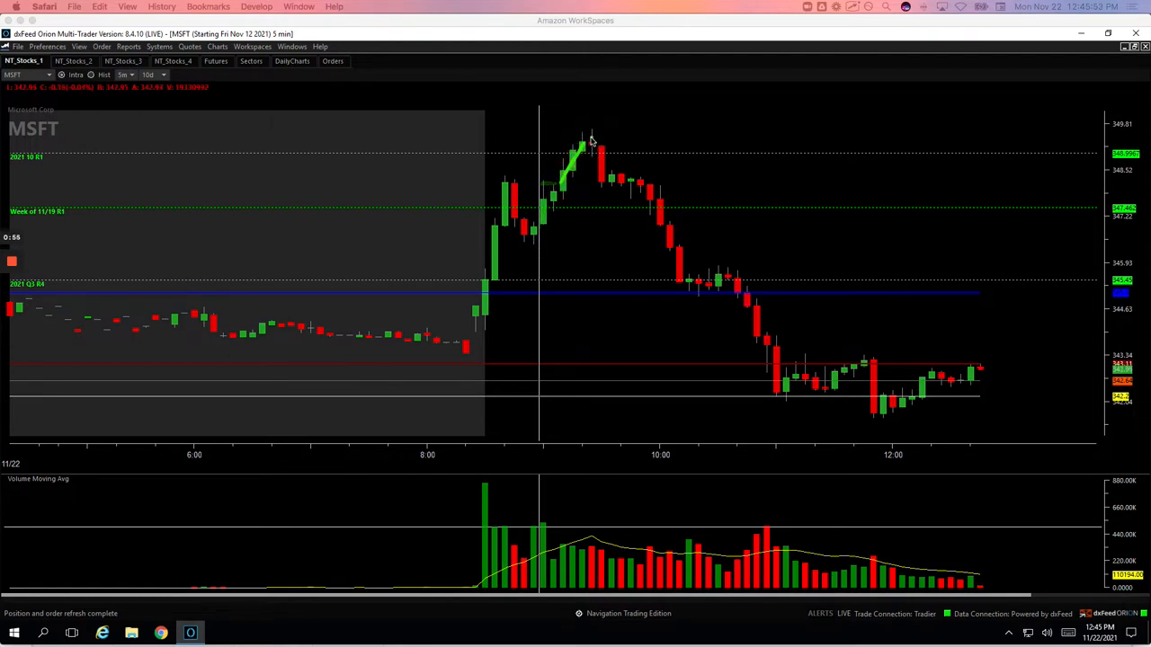
left_click_drag(590, 140, 766, 349)
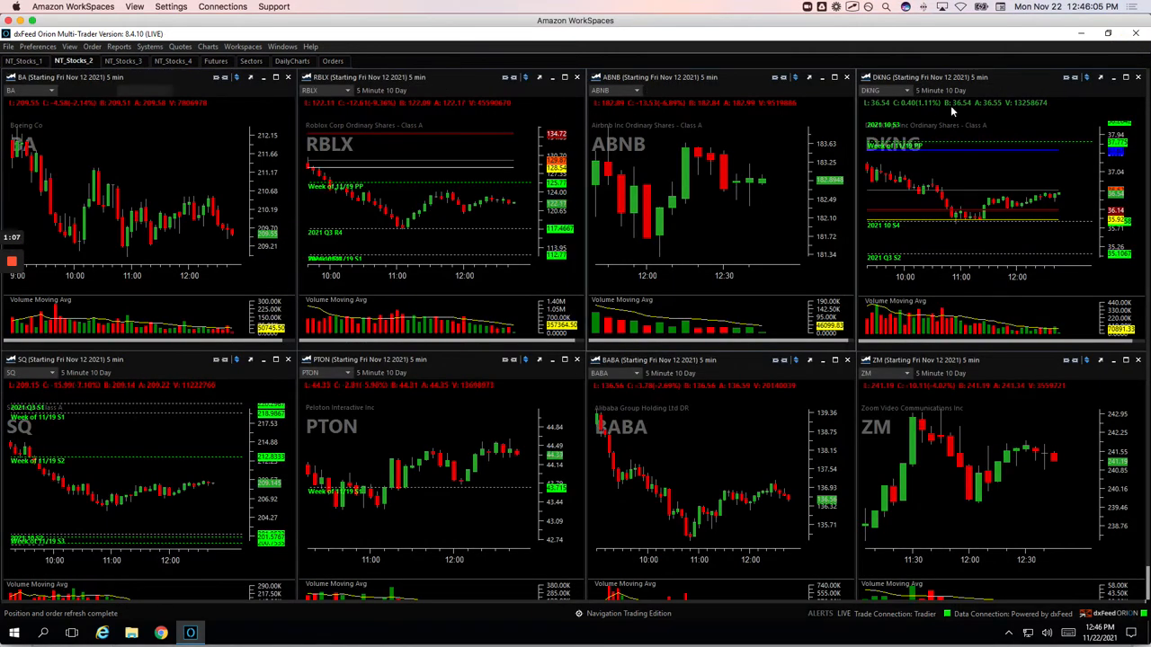
Step: Maximize the DKNG chart panel from the NT_Stocks_2 grid
double_click(953, 76)
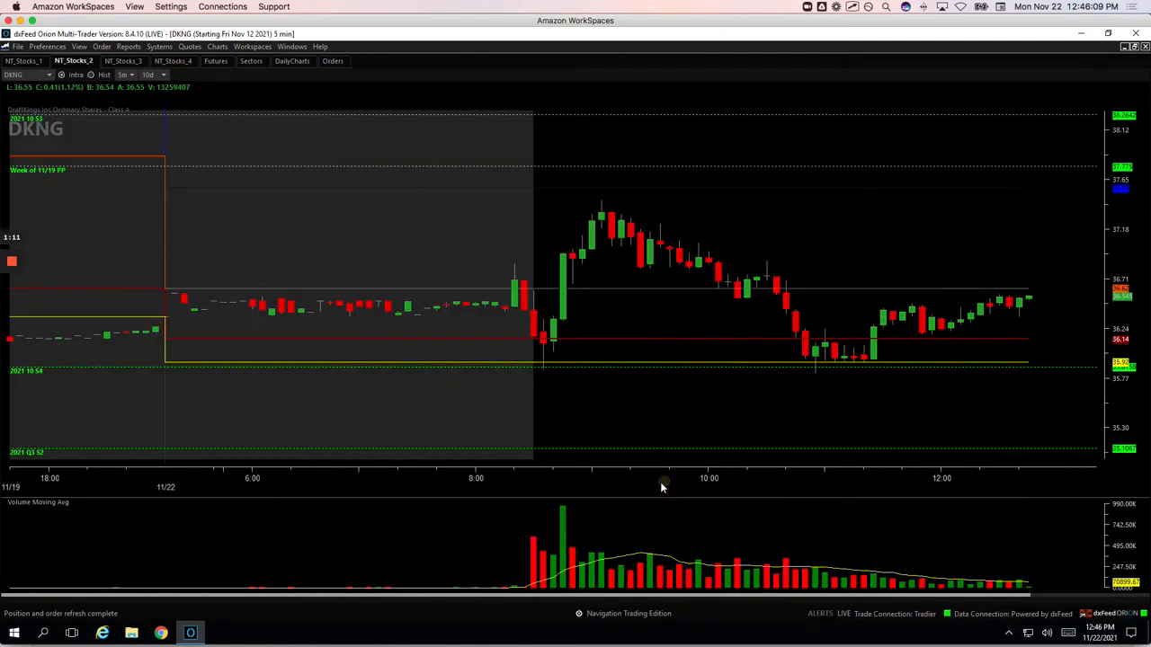
mouse_move(576, 378)
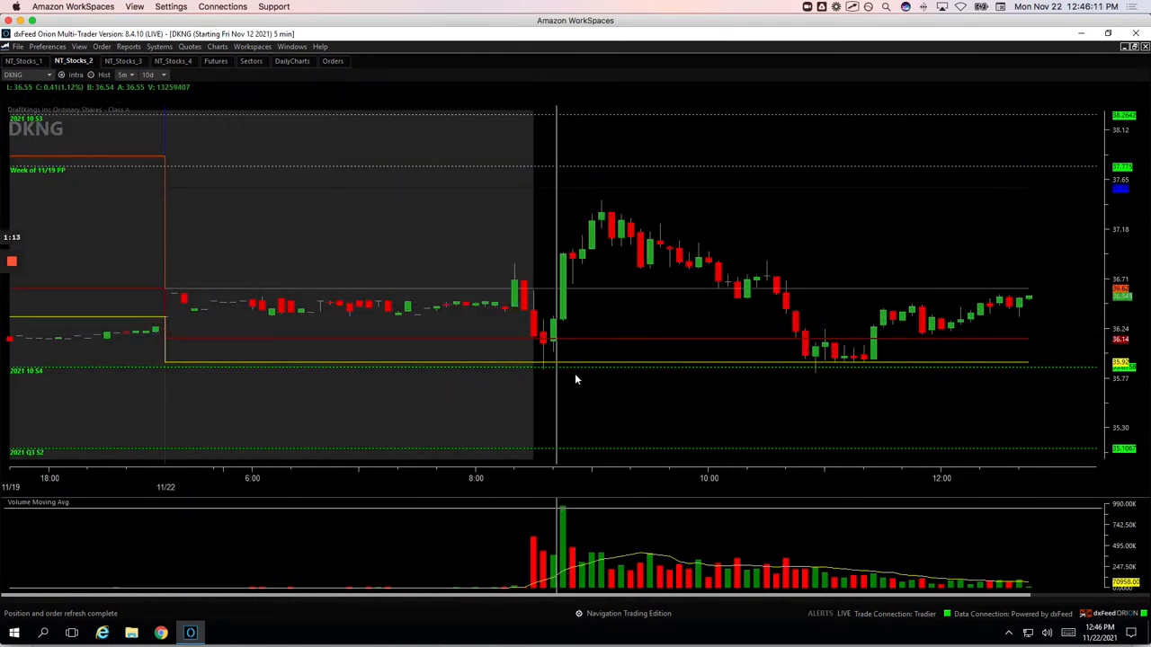
mouse_move(572, 274)
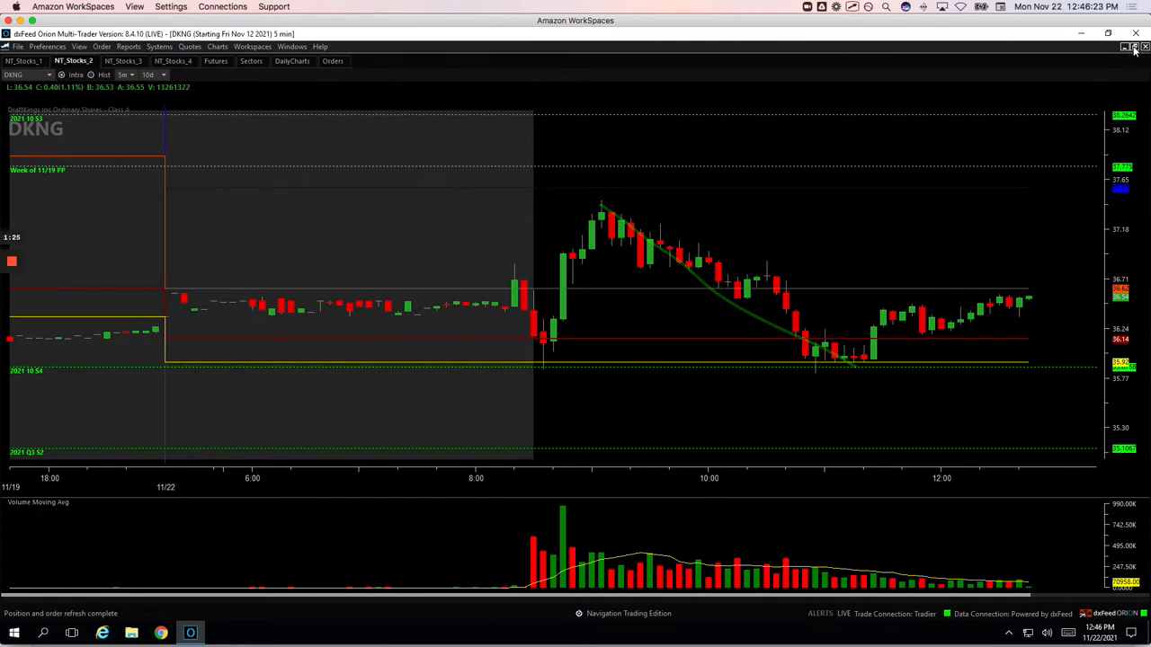
left_click(1133, 47)
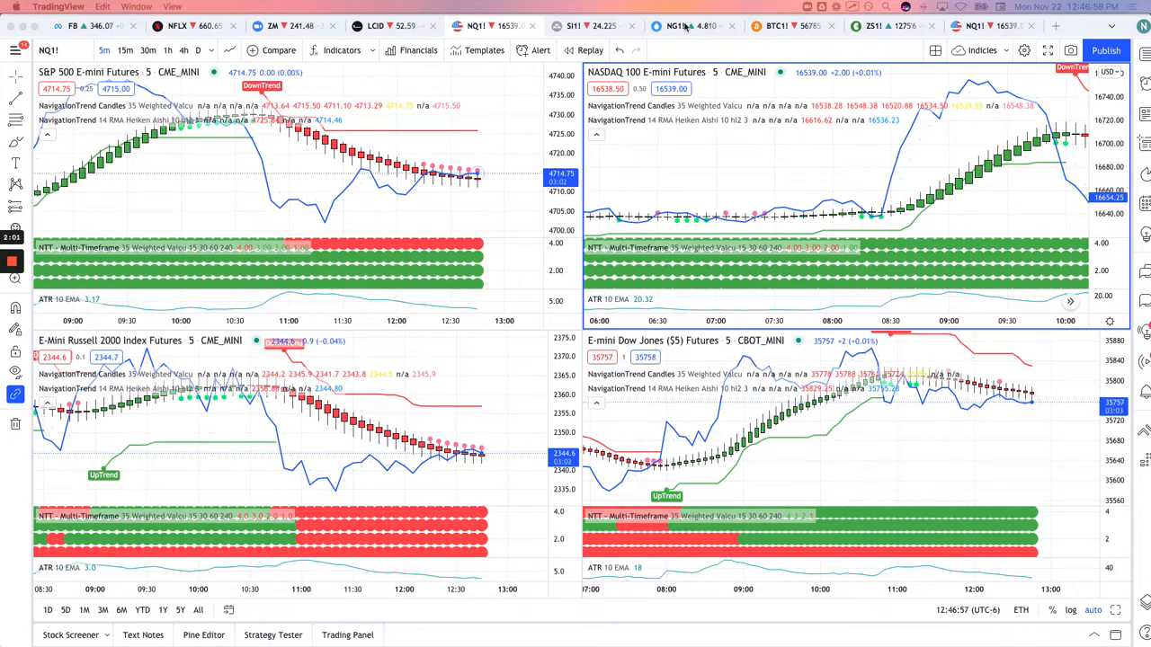
Step: Show the NQ1! layout with S&P 500, NASDAQ 100, Russell 2000 and Dow futures
left_click(772, 26)
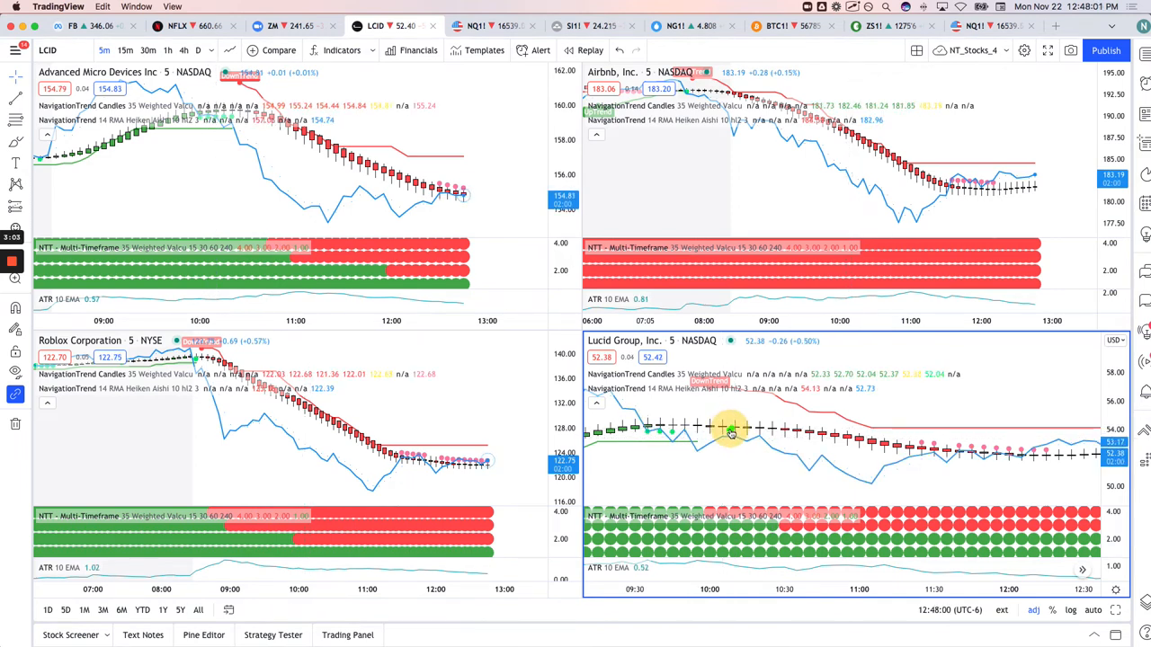
Step: Load the NT_Stocks_4 layout with AMD, ABNB, RBLX and LCID charts
left_click_drag(730, 434, 864, 484)
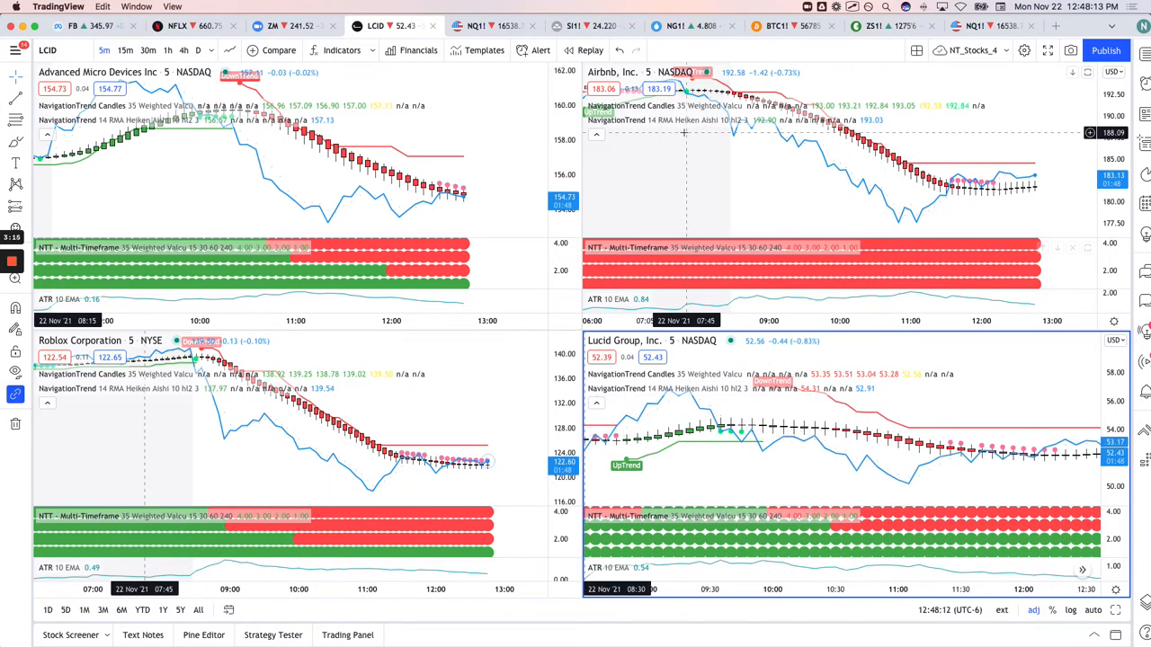
Step: Show the Energy layout with Light Crude Oil and Natural Gas futures charts
left_click(683, 26)
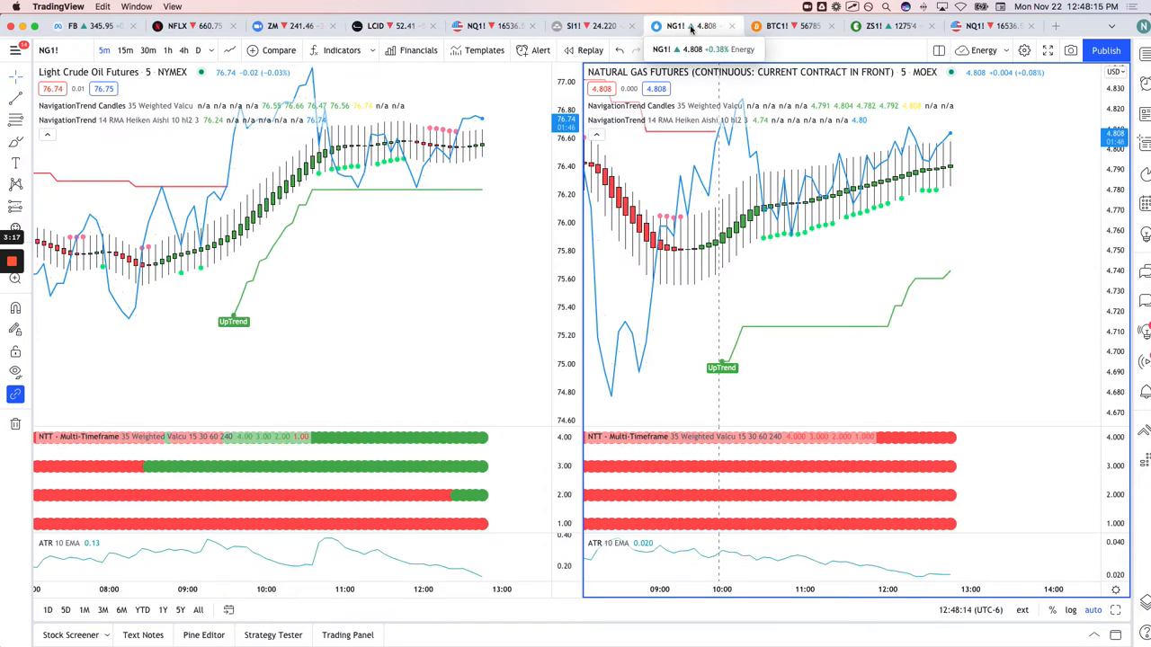
mouse_move(734, 144)
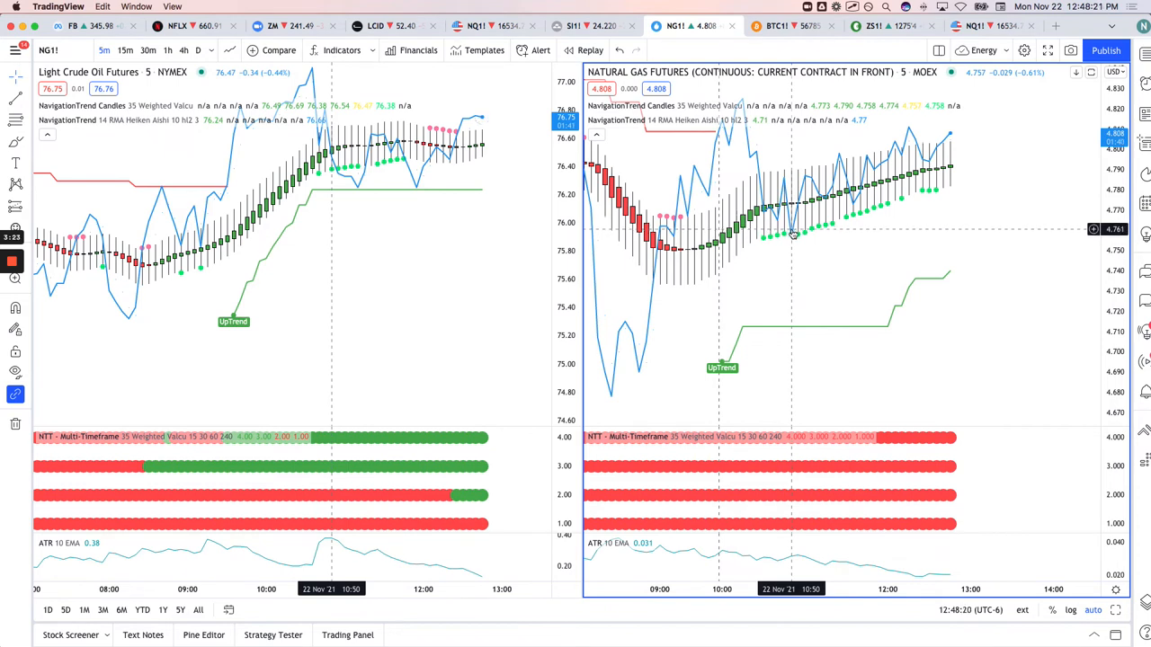
mouse_move(791, 232)
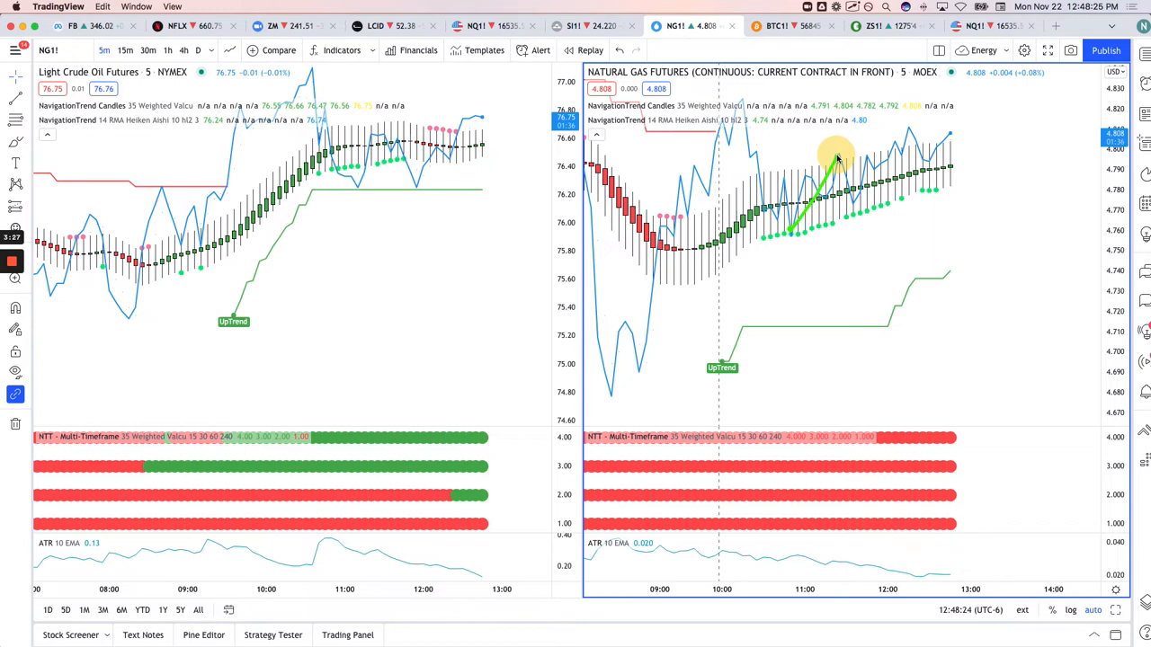
mouse_move(860, 162)
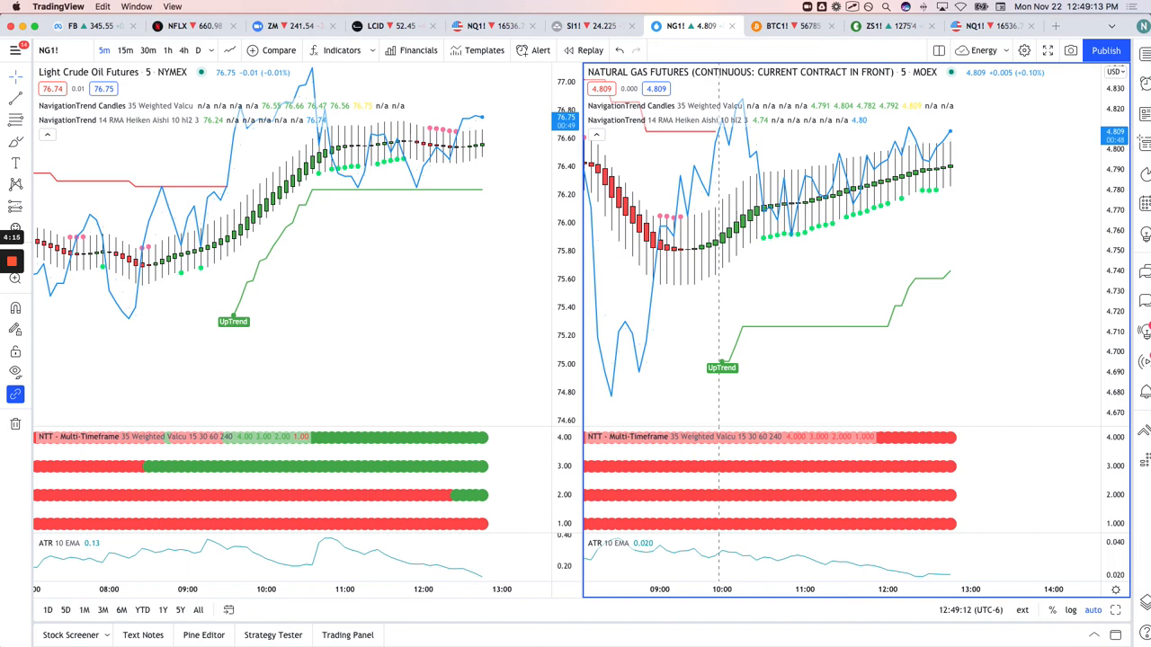
mouse_move(989, 397)
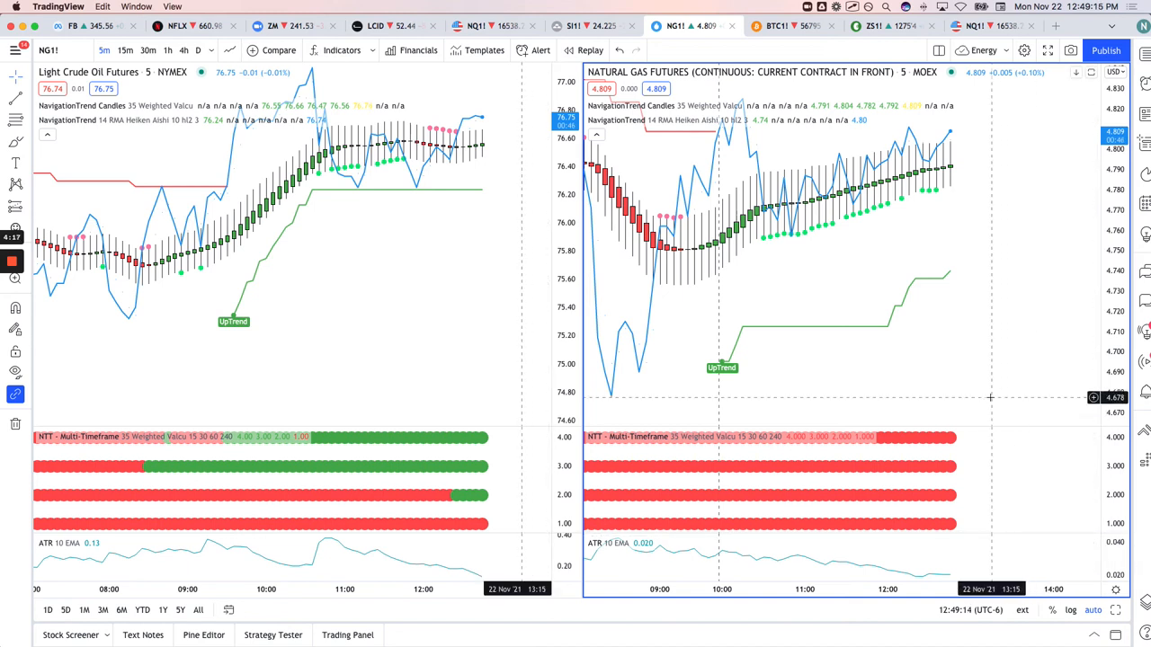